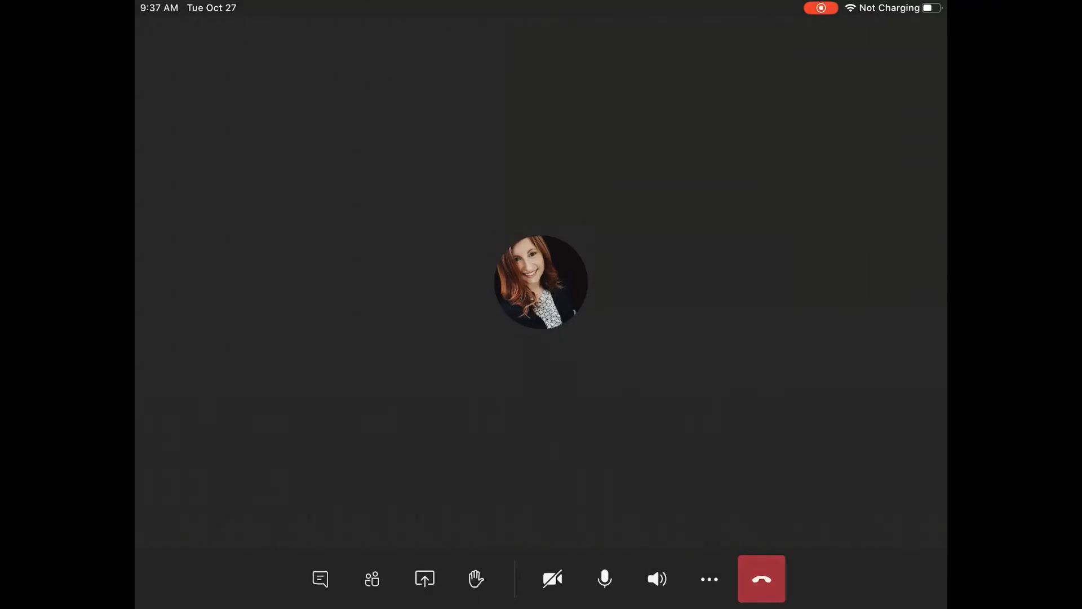
# - Bring up the call's share choices: PowerPoint, photo, video or screen
pyautogui.click(425, 578)
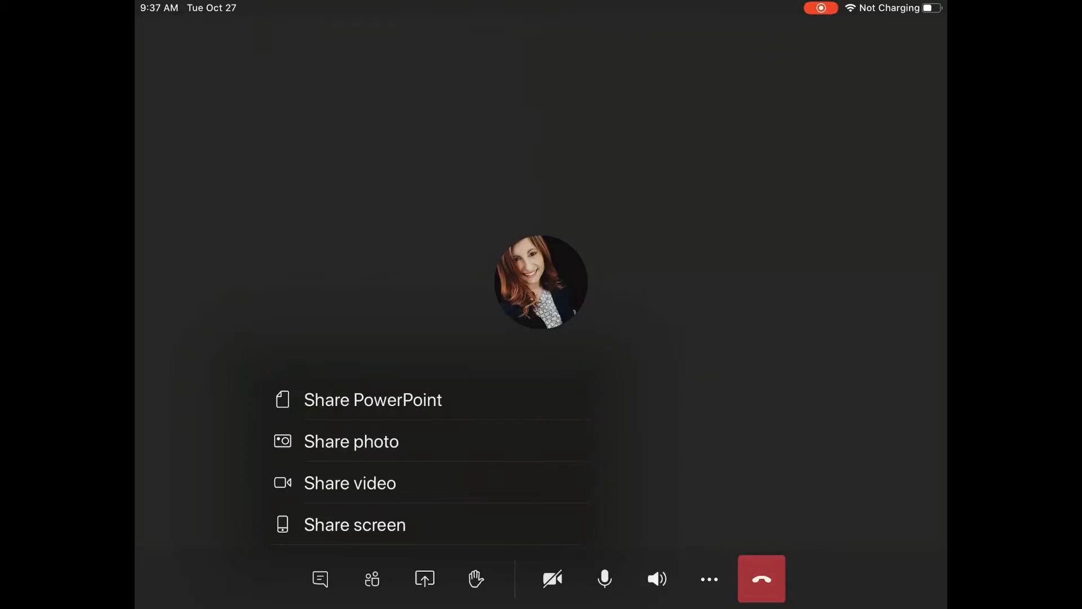
# - Share the iPad screen into the call, then visit Assignments and the Teams list
pyautogui.click(354, 524)
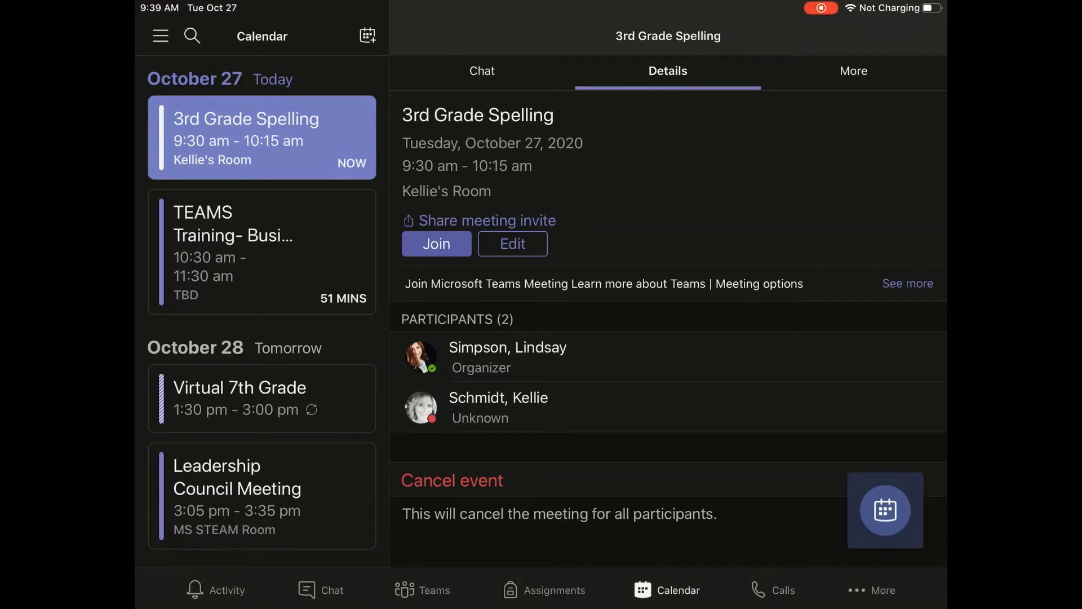
pyautogui.click(542, 590)
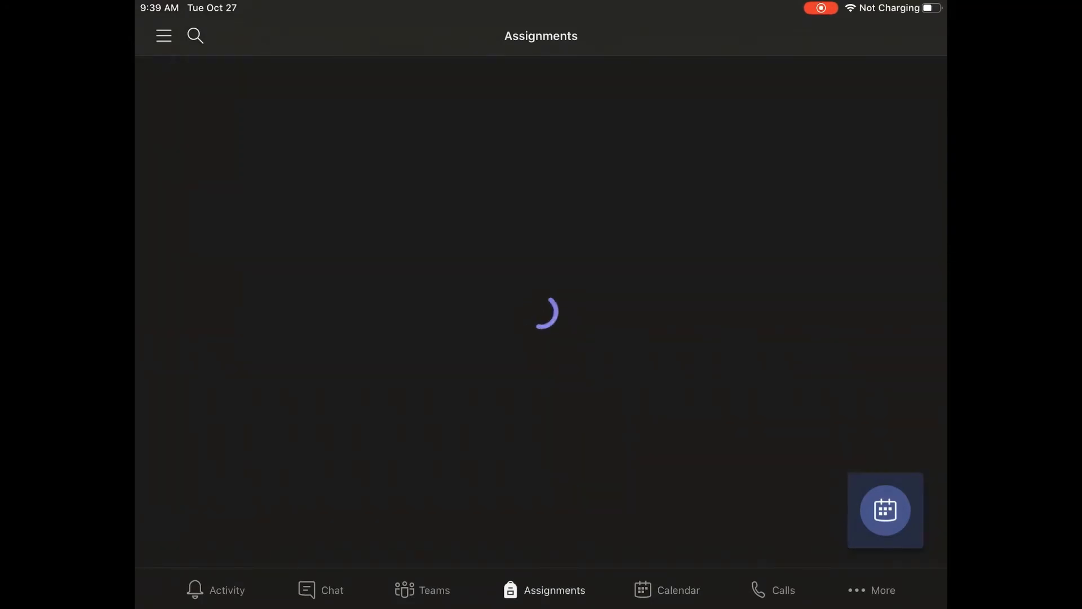
pyautogui.click(421, 589)
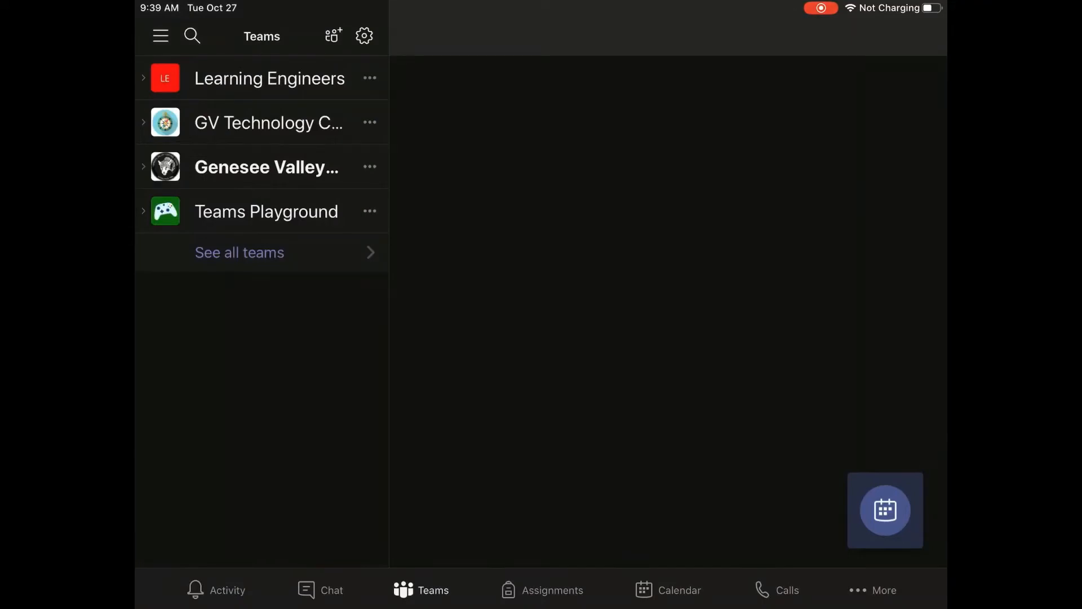
# - Show the More apps panel and go to Files with OneDrive and recent documents
pyautogui.click(882, 589)
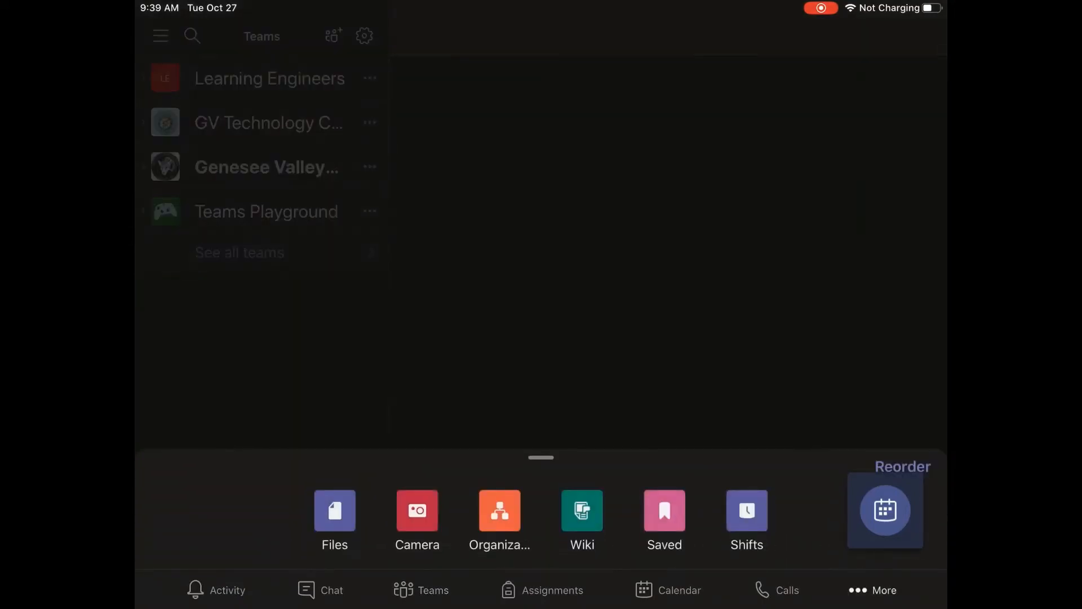
pyautogui.click(334, 514)
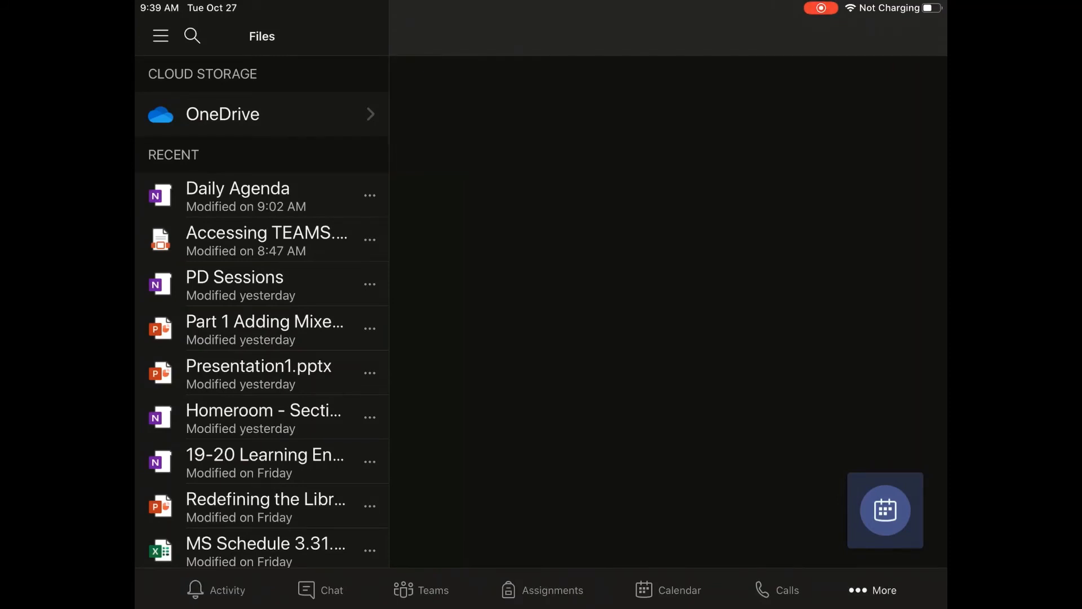
# - Drag the floating call box to the top of the screen, clear of the Files list
pyautogui.moveTo(886, 510); pyautogui.dragTo(339, 81)
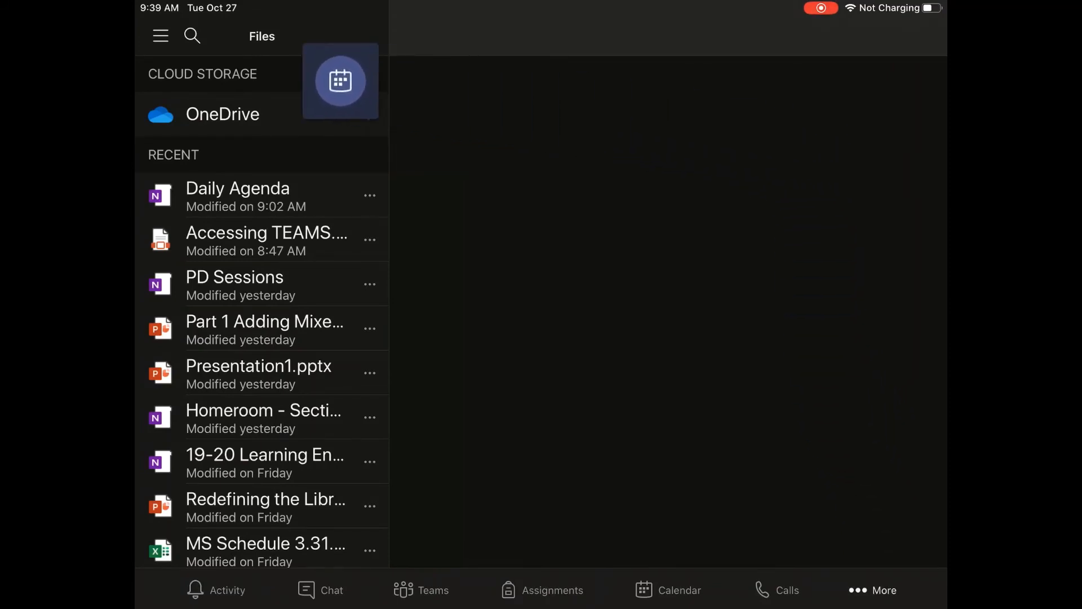